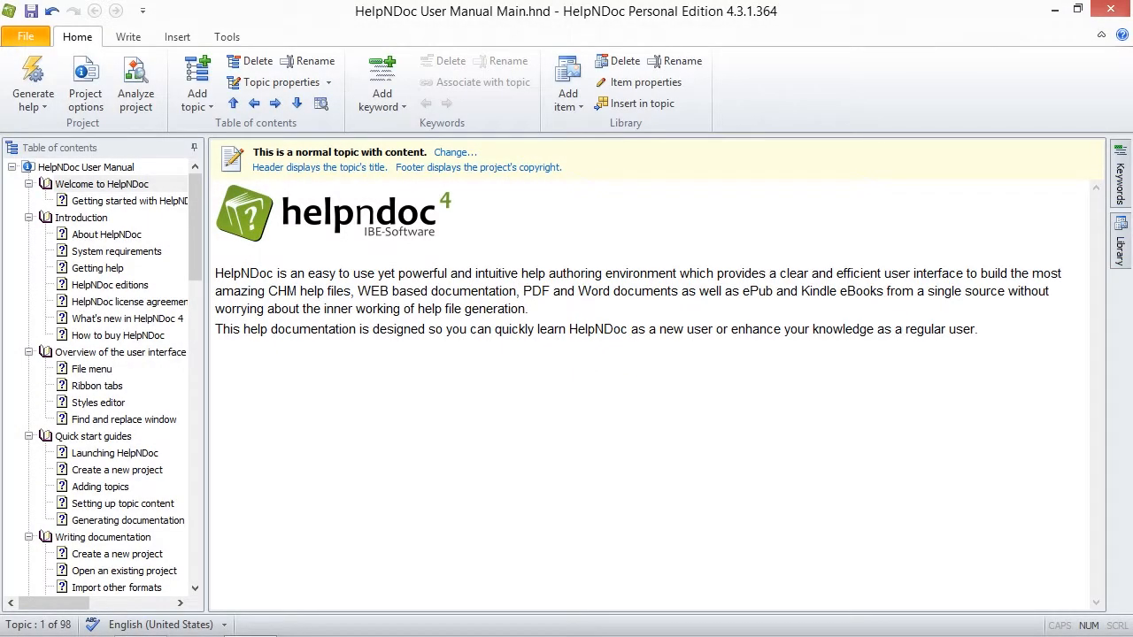
Open the status-bar dictionary dropdown listing spell-check languages beside English (United States).
{"action": "left_click", "coordinate": [899, 328]}
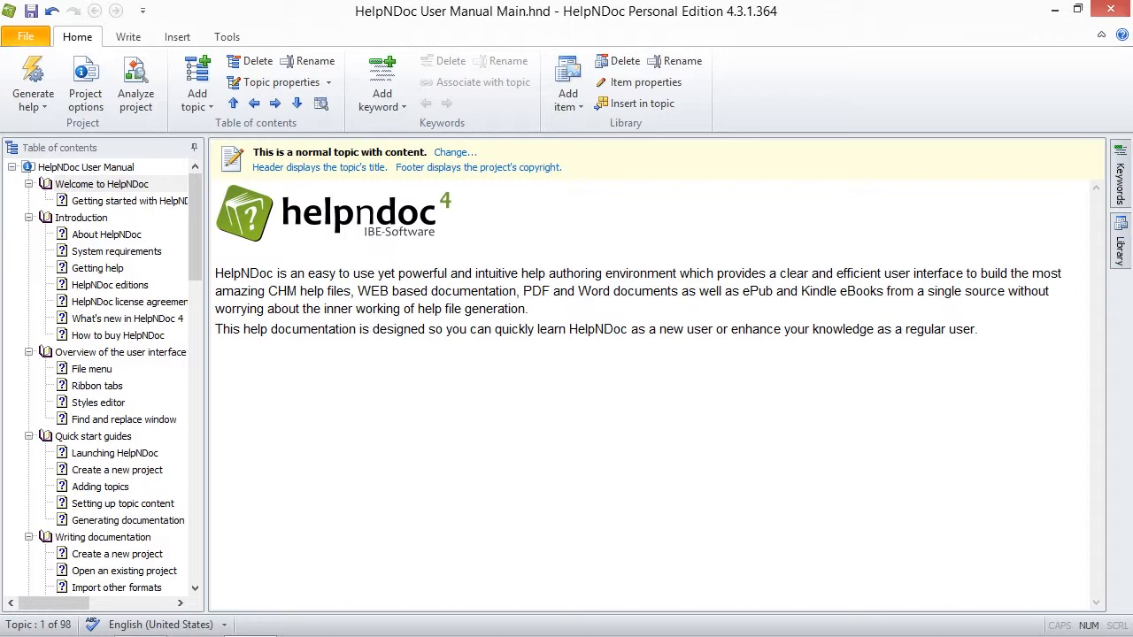
{"action": "left_click", "coordinate": [897, 328]}
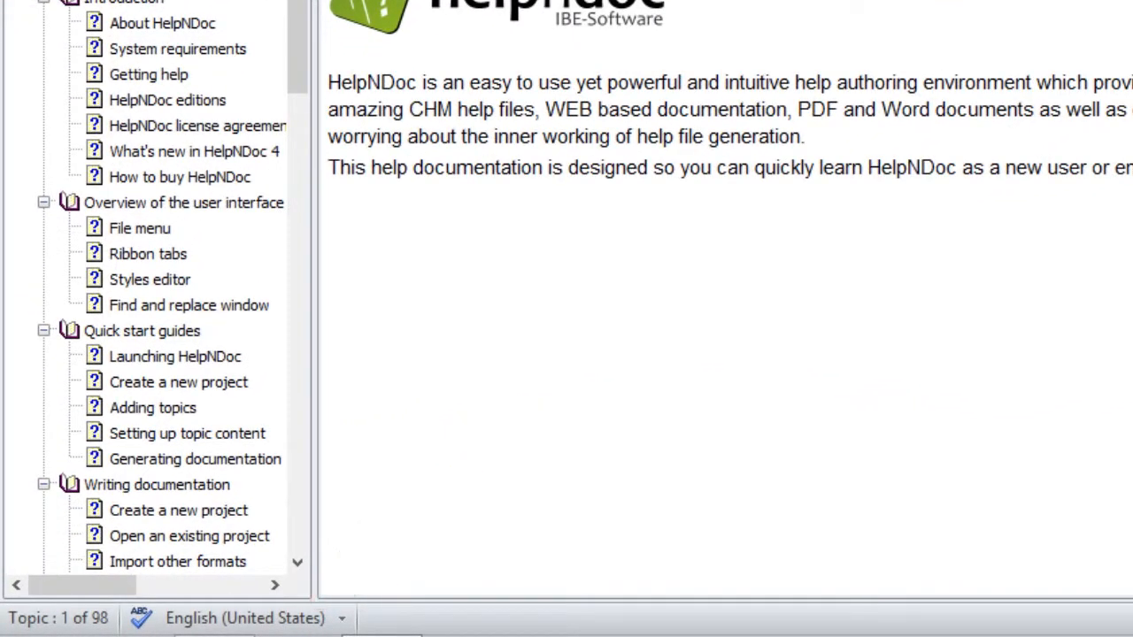
{"action": "mouse_move", "coordinate": [1068, 500]}
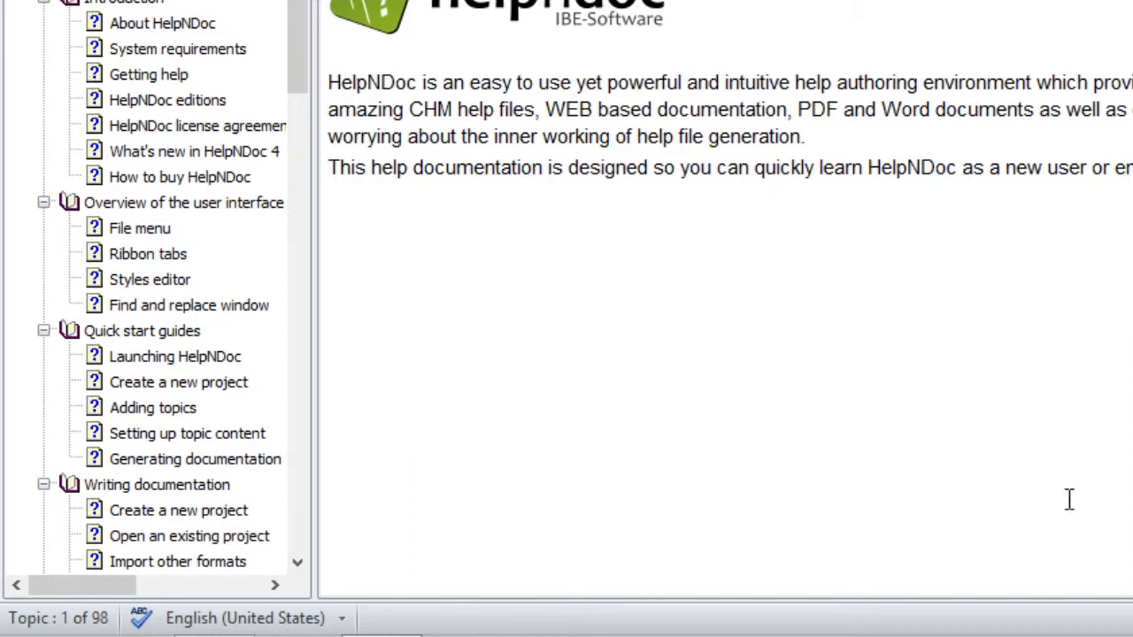
{"action": "mouse_move", "coordinate": [639, 537]}
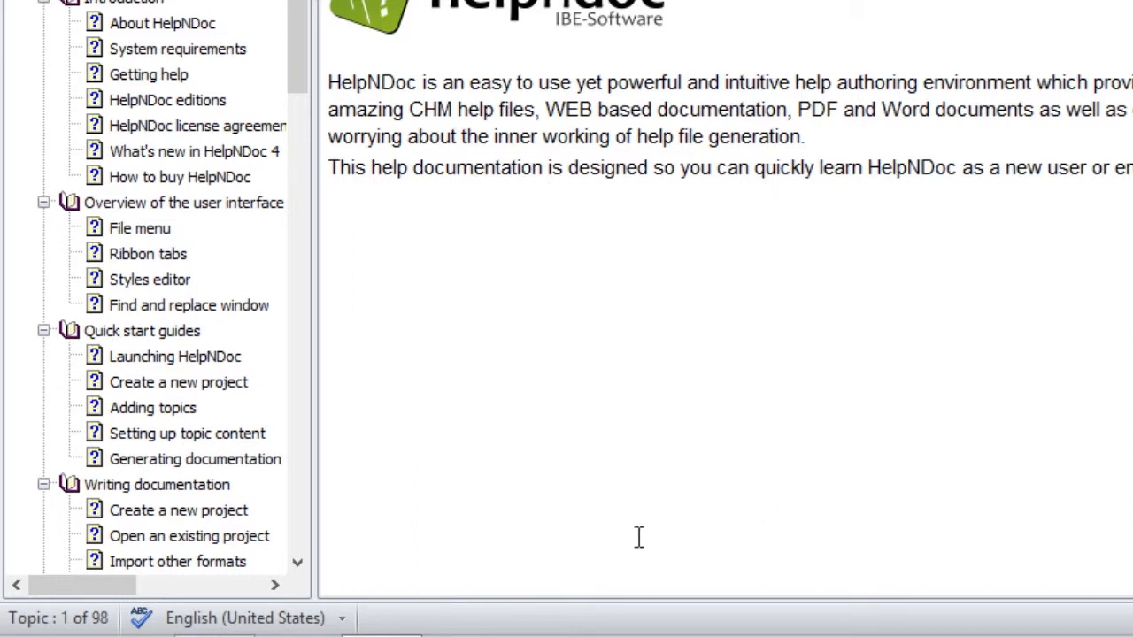
{"action": "mouse_move", "coordinate": [352, 622]}
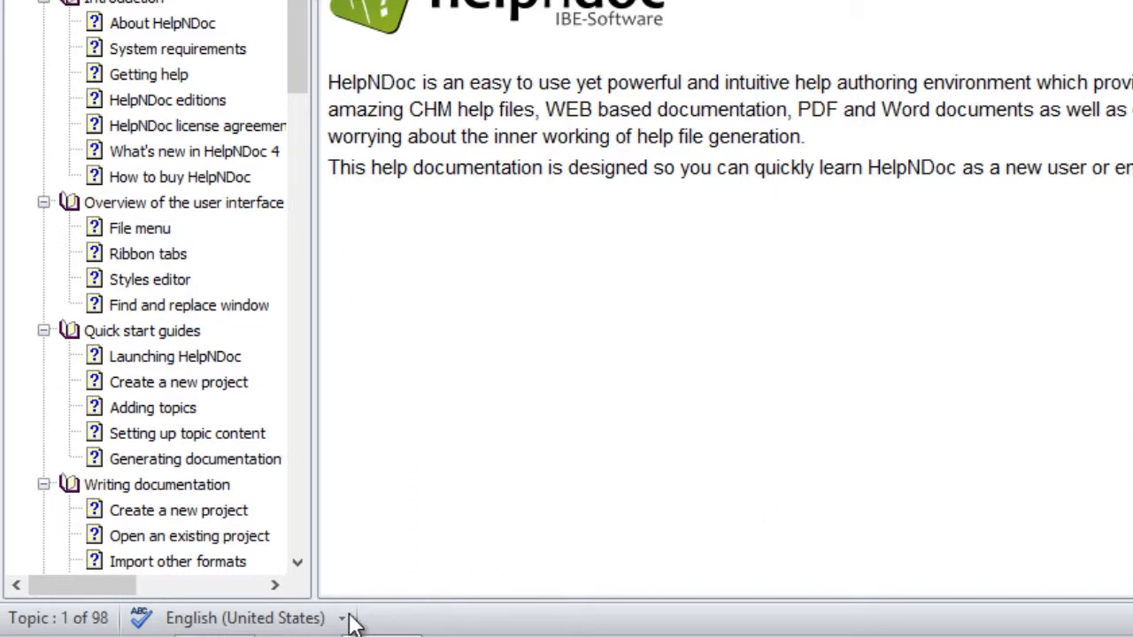
{"action": "left_click", "coordinate": [343, 618]}
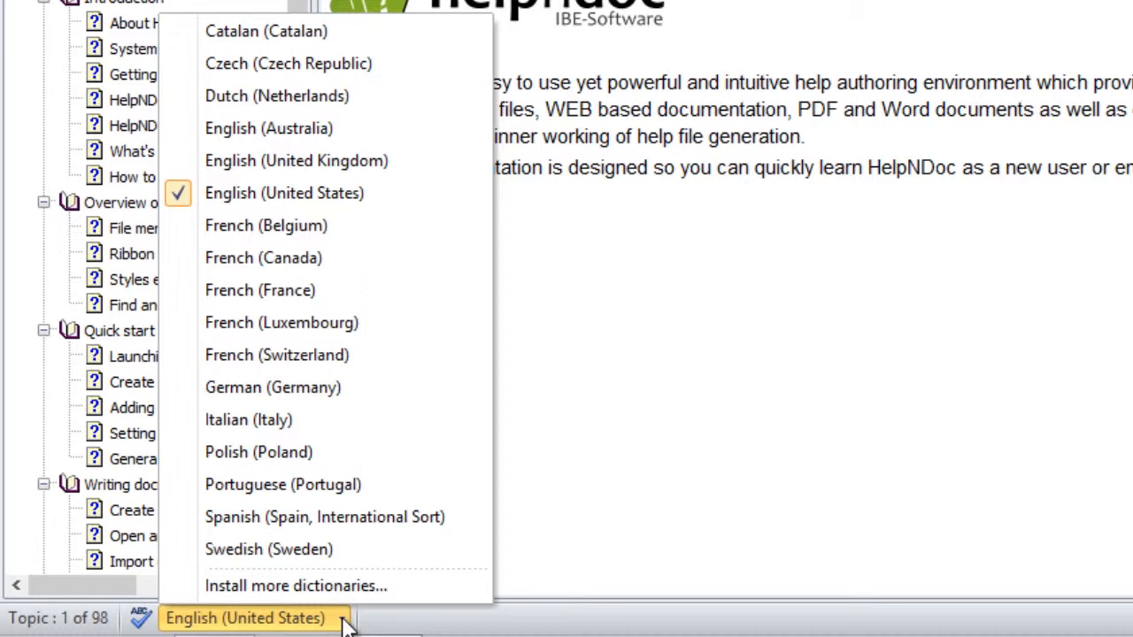
{"action": "mouse_move", "coordinate": [296, 585]}
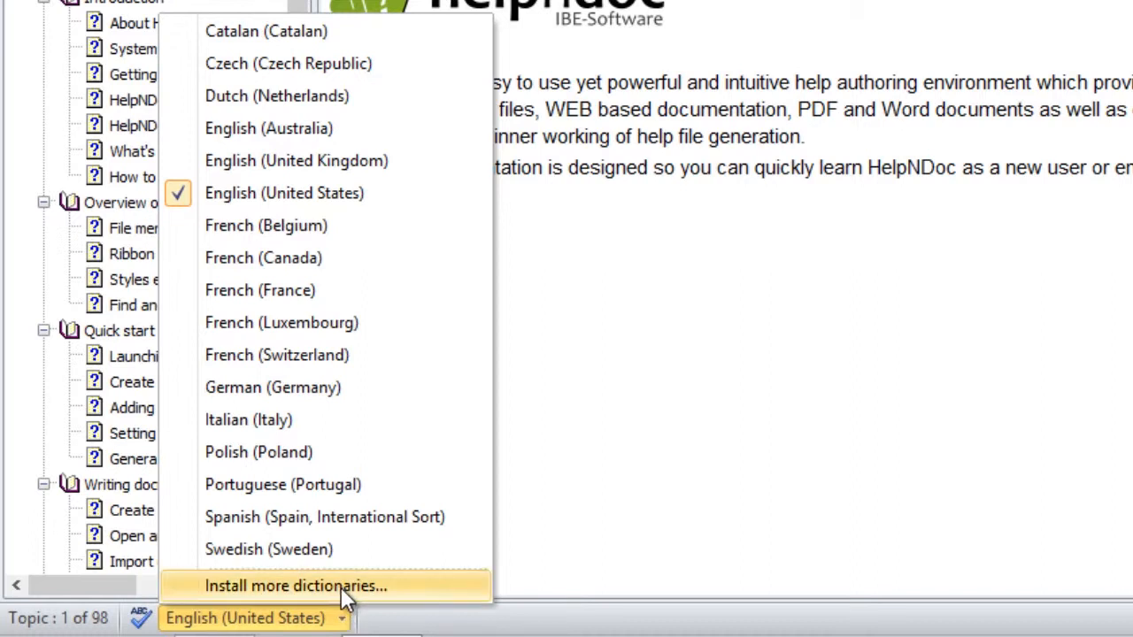
{"action": "left_click", "coordinate": [294, 585]}
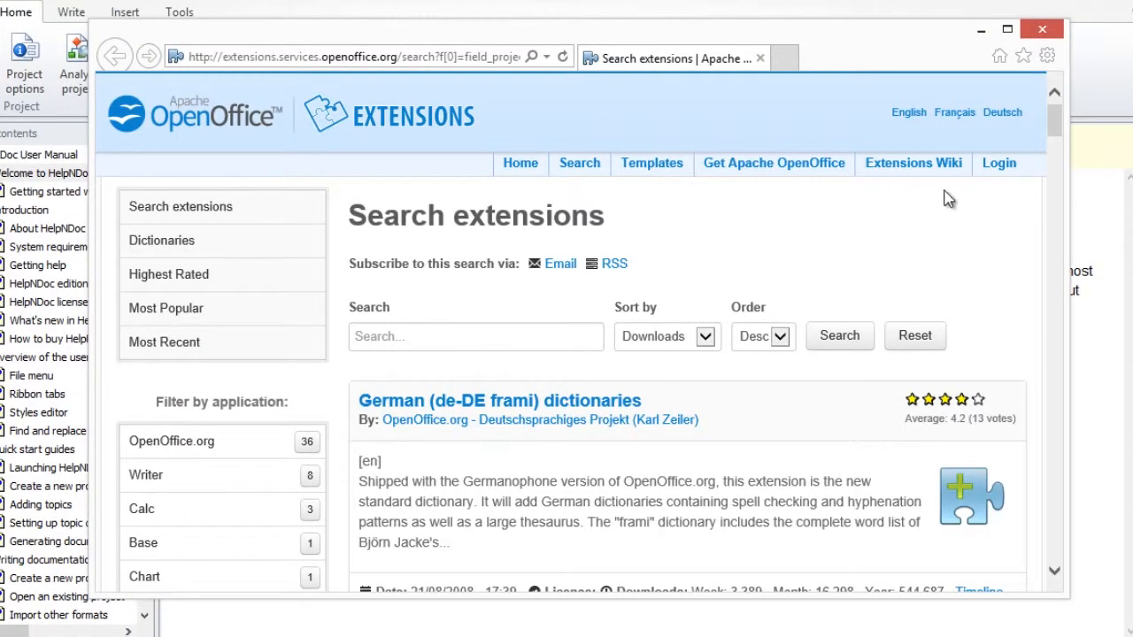
Scroll the extension search results to the Norwegian dictionaries (spell checker, thesaurus and hyphenation) project page.
{"action": "scroll", "scroll_direction": "down", "scroll_amount": 3}
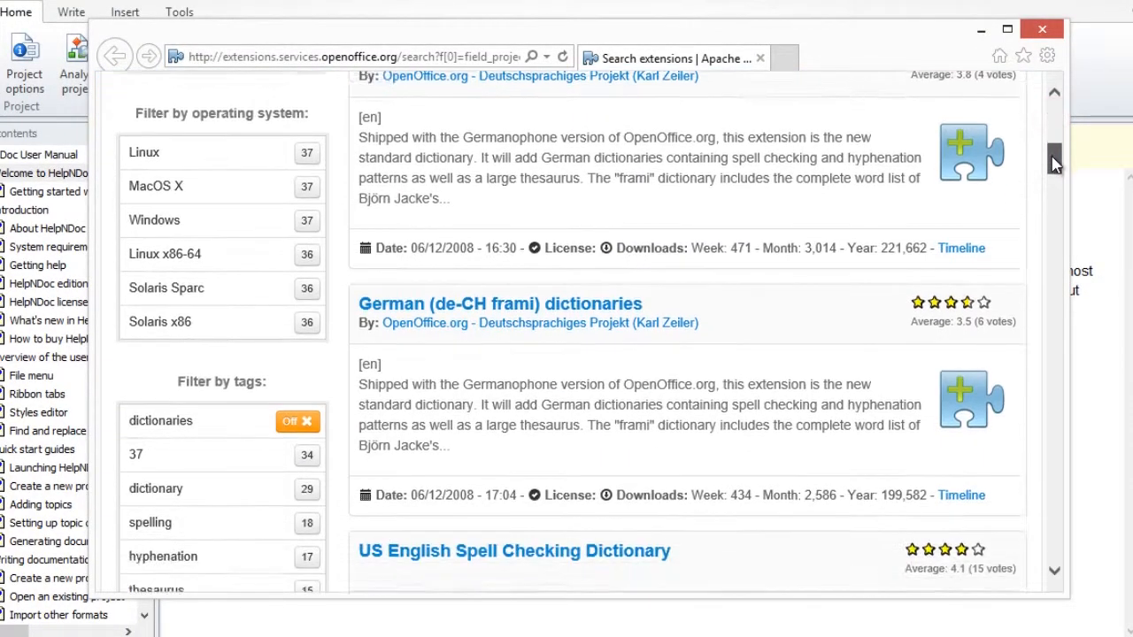
{"action": "scroll", "scroll_direction": "down", "scroll_amount": 3}
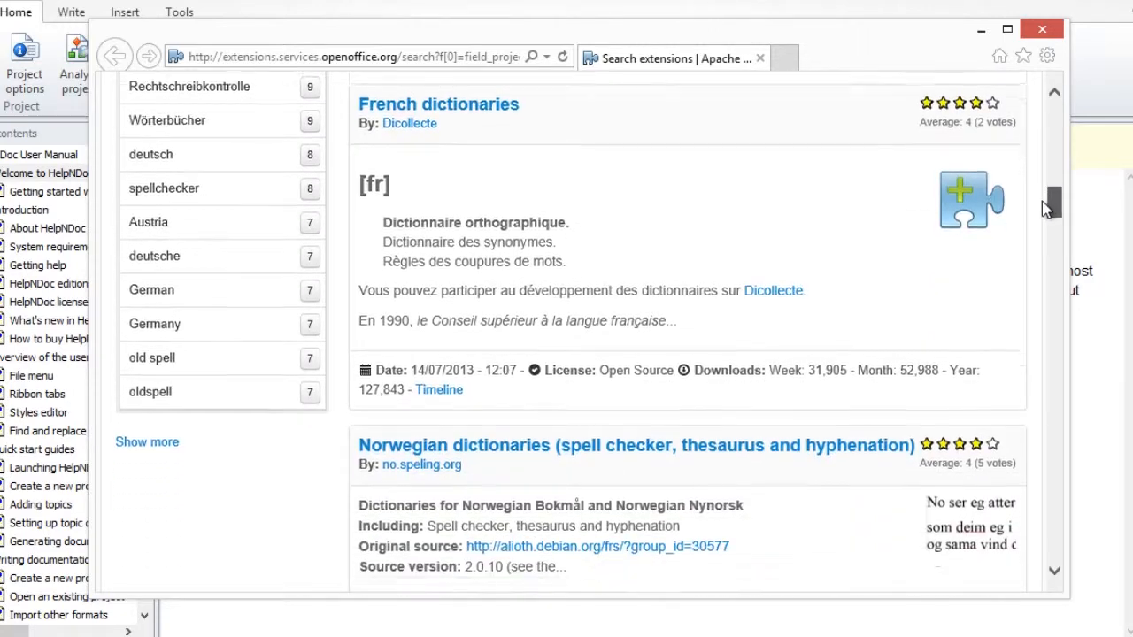
{"action": "scroll", "scroll_direction": "down", "scroll_amount": 3}
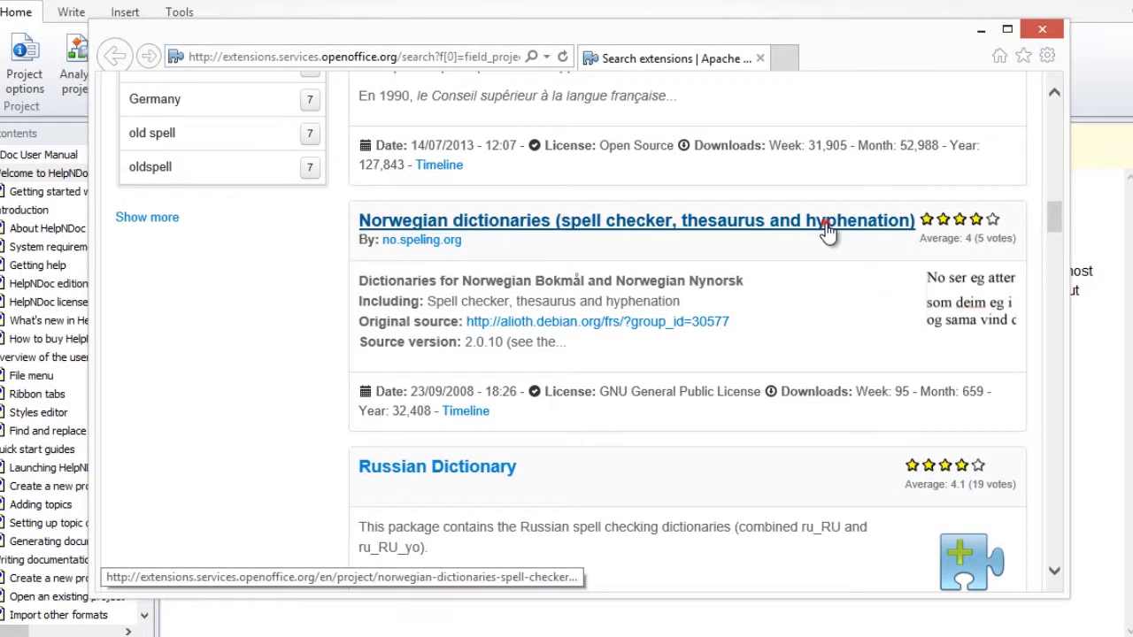
{"action": "left_click", "coordinate": [630, 220]}
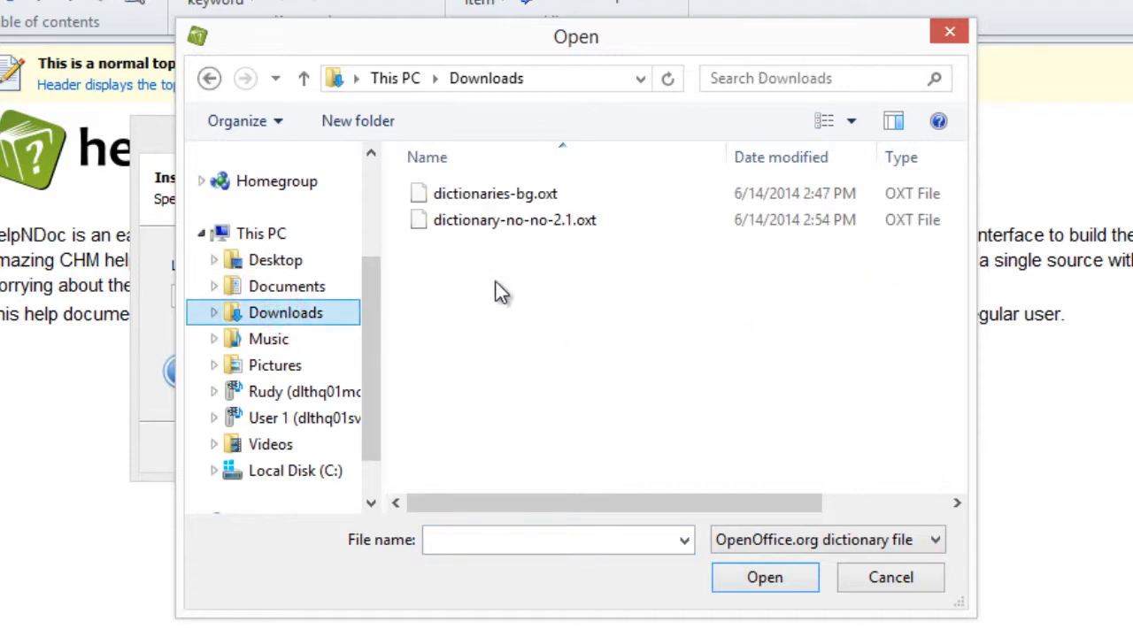
Select dictionary-no-no-2.1.oxt from Downloads as the local dictionary file.
{"action": "left_click", "coordinate": [514, 220]}
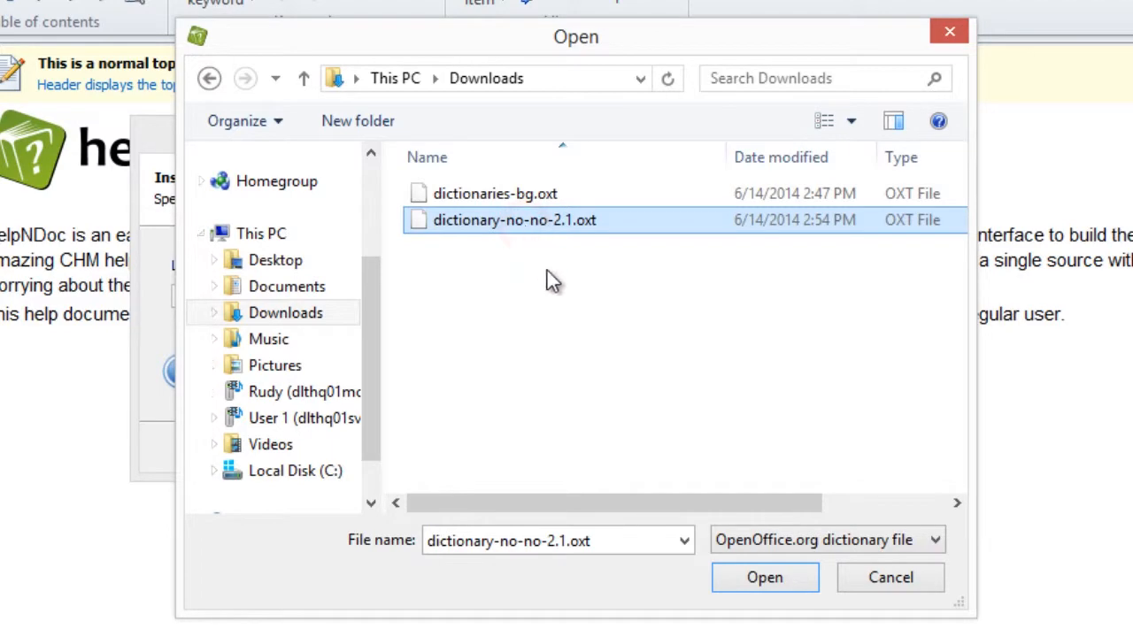
{"action": "left_click", "coordinate": [763, 577]}
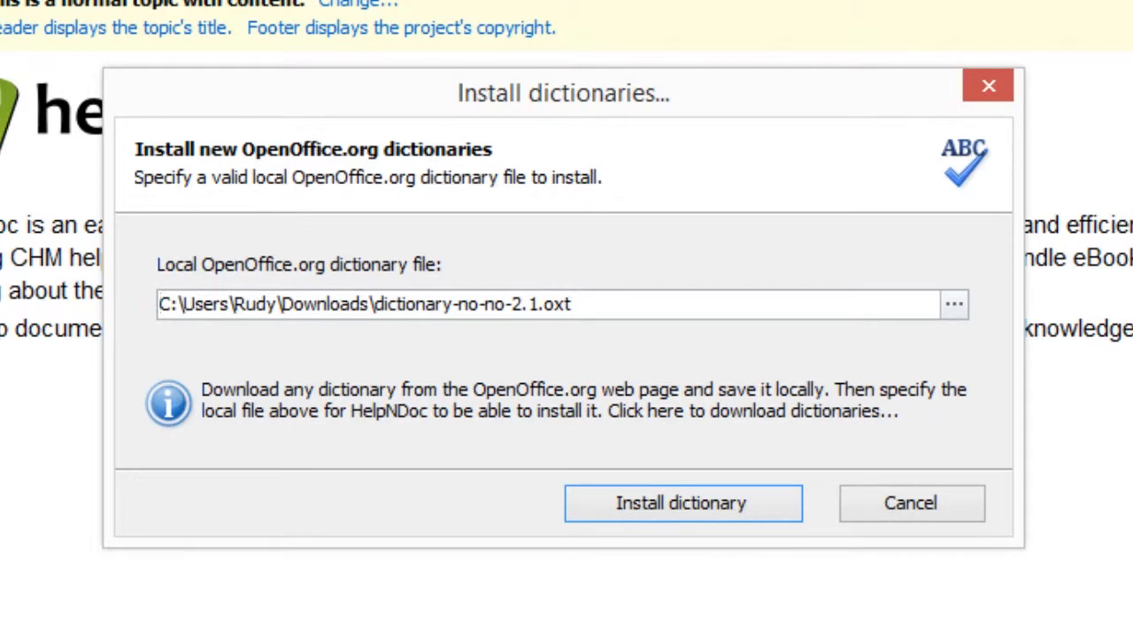
{"action": "mouse_move", "coordinate": [721, 561]}
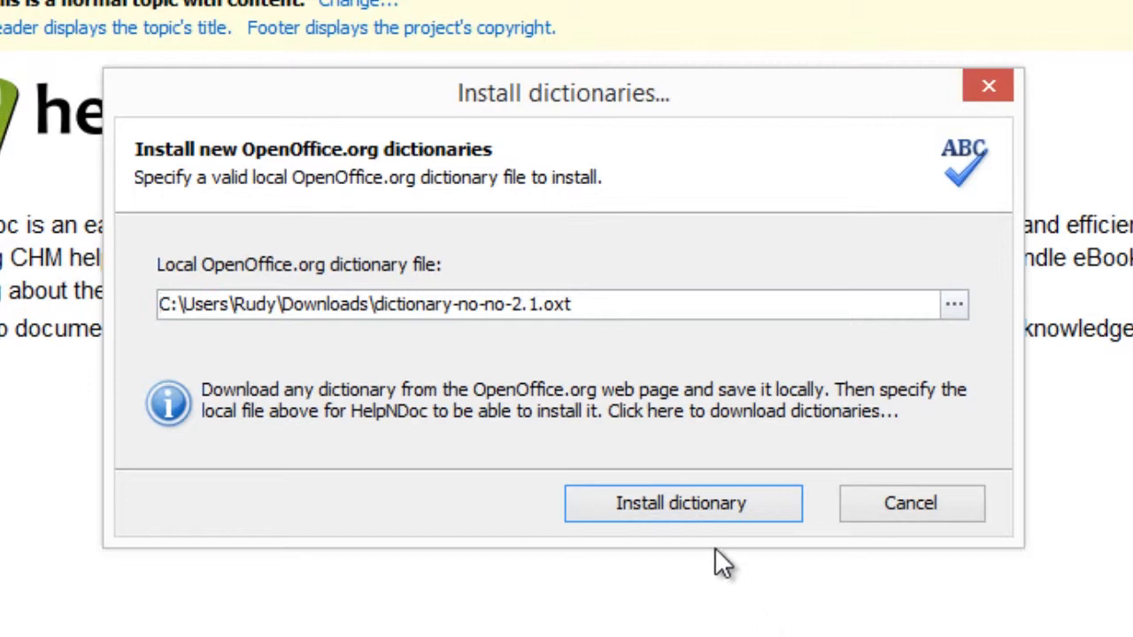
Install the Norwegian dictionary file and dismiss the installation confirmation message.
{"action": "left_click", "coordinate": [682, 502]}
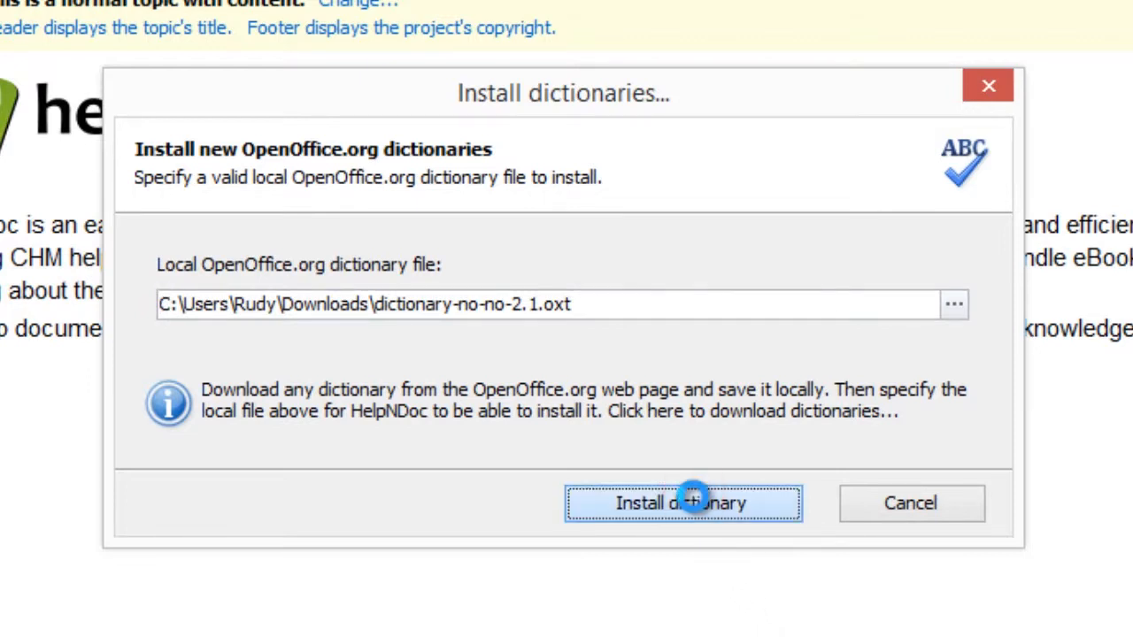
{"action": "left_click", "coordinate": [683, 503]}
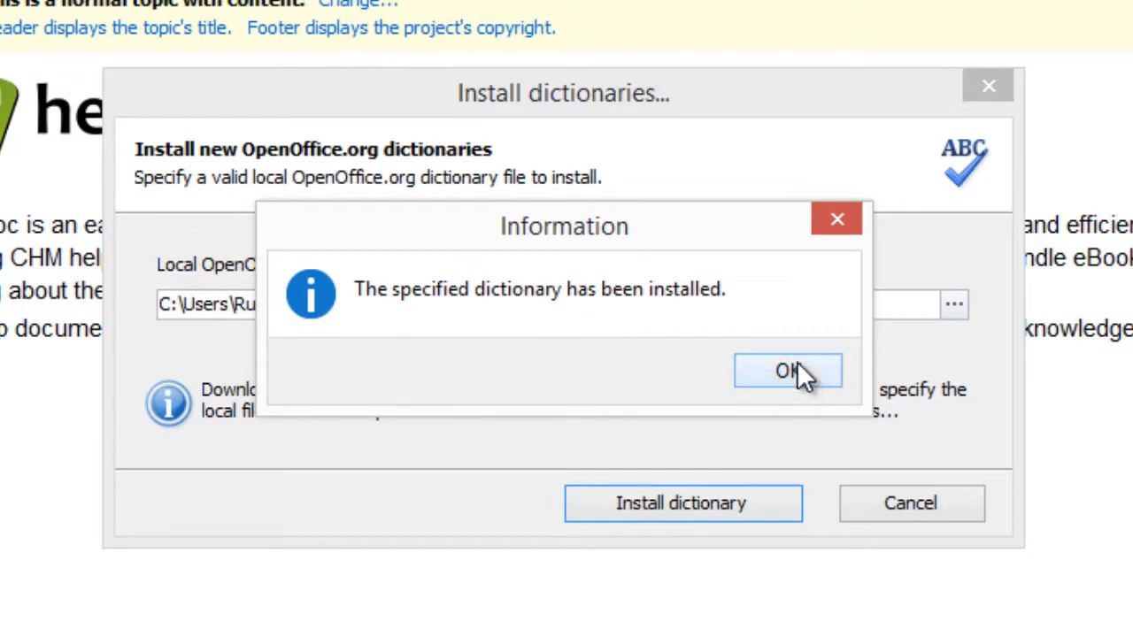
{"action": "left_click", "coordinate": [787, 370]}
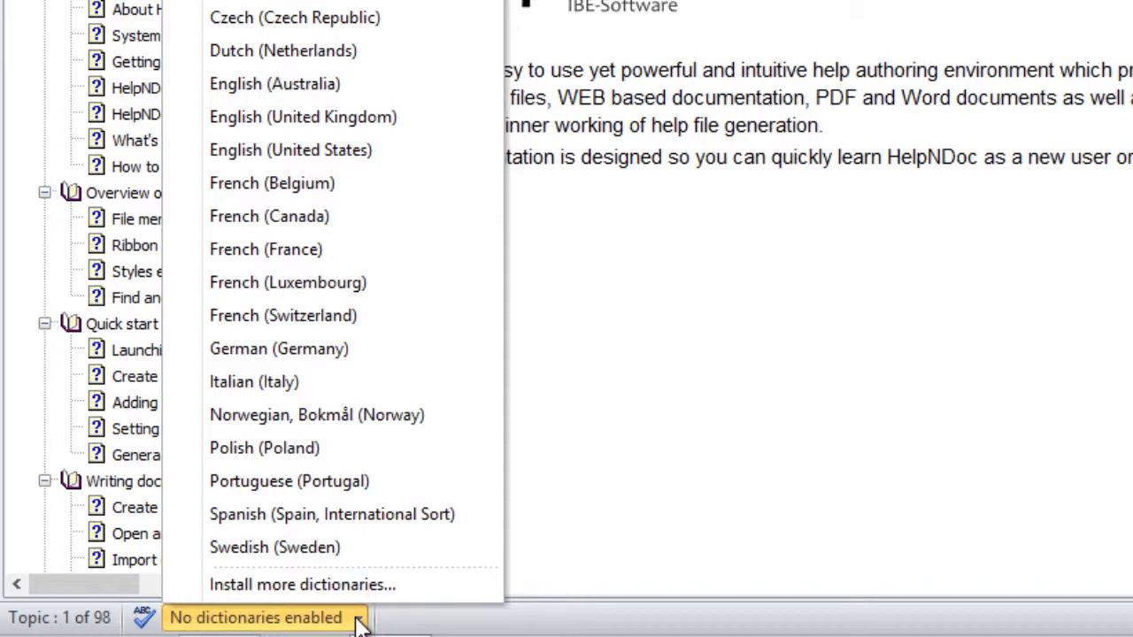
{"action": "mouse_move", "coordinate": [340, 481]}
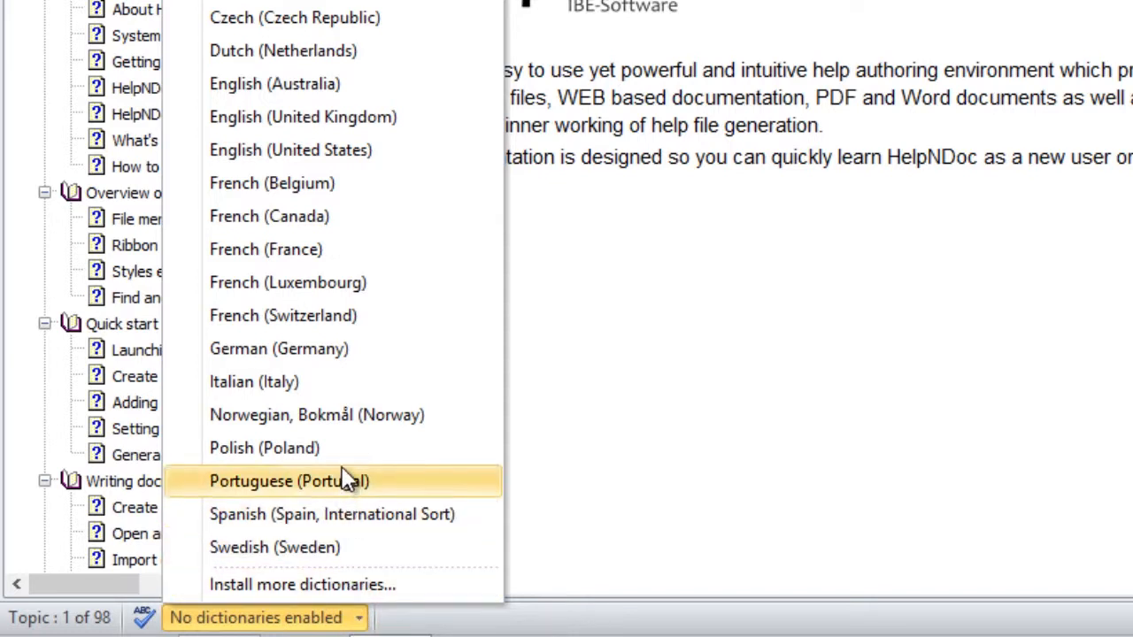
{"action": "mouse_move", "coordinate": [345, 414]}
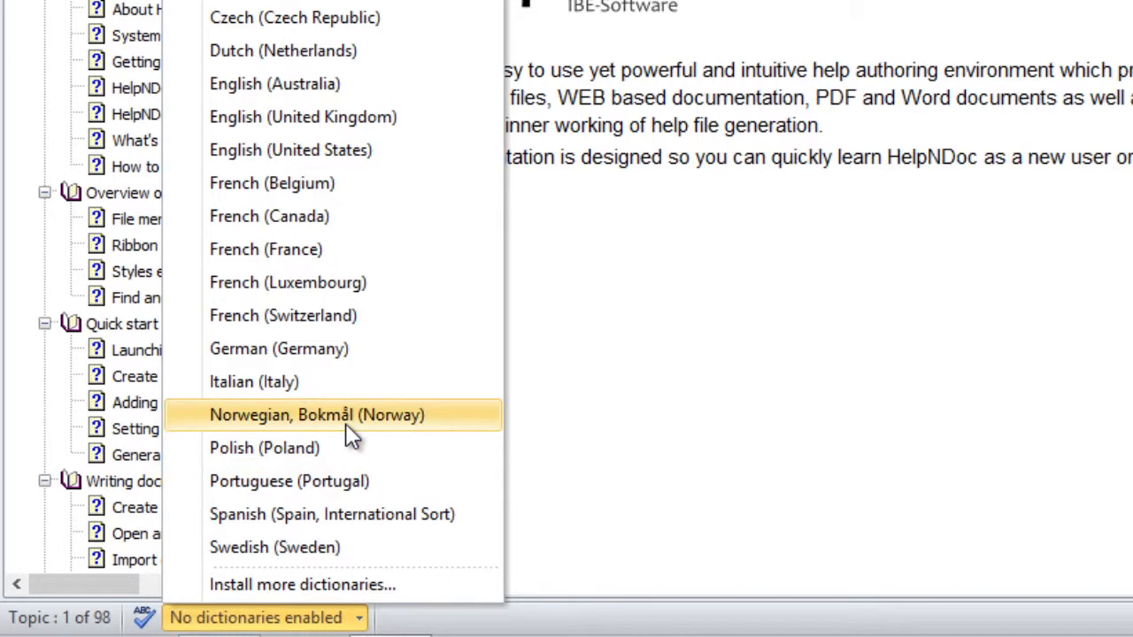
{"action": "mouse_move", "coordinate": [376, 429]}
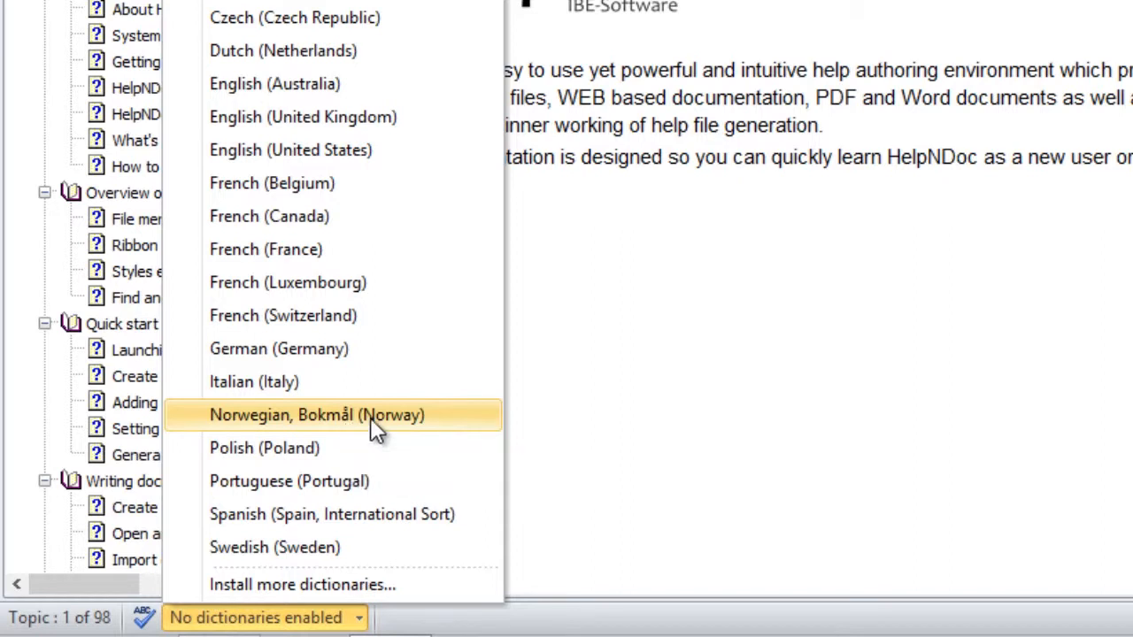
Tick Norwegian, Bokmål (Norway) and English (United States) in the spell-check dictionary list.
{"action": "left_click", "coordinate": [316, 414]}
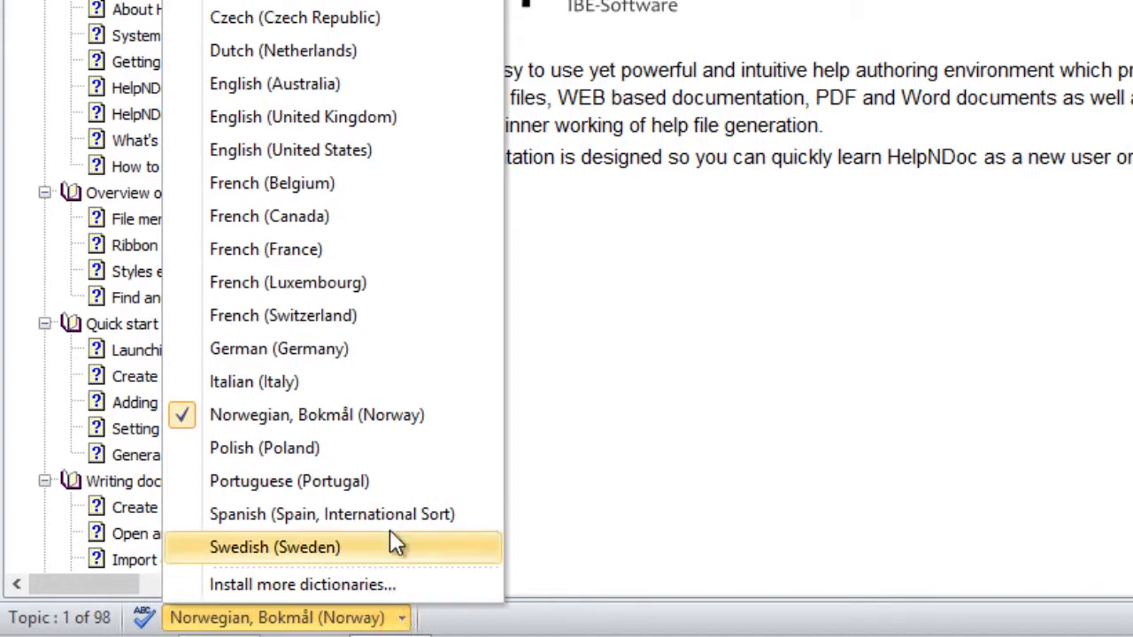
{"action": "mouse_move", "coordinate": [309, 149]}
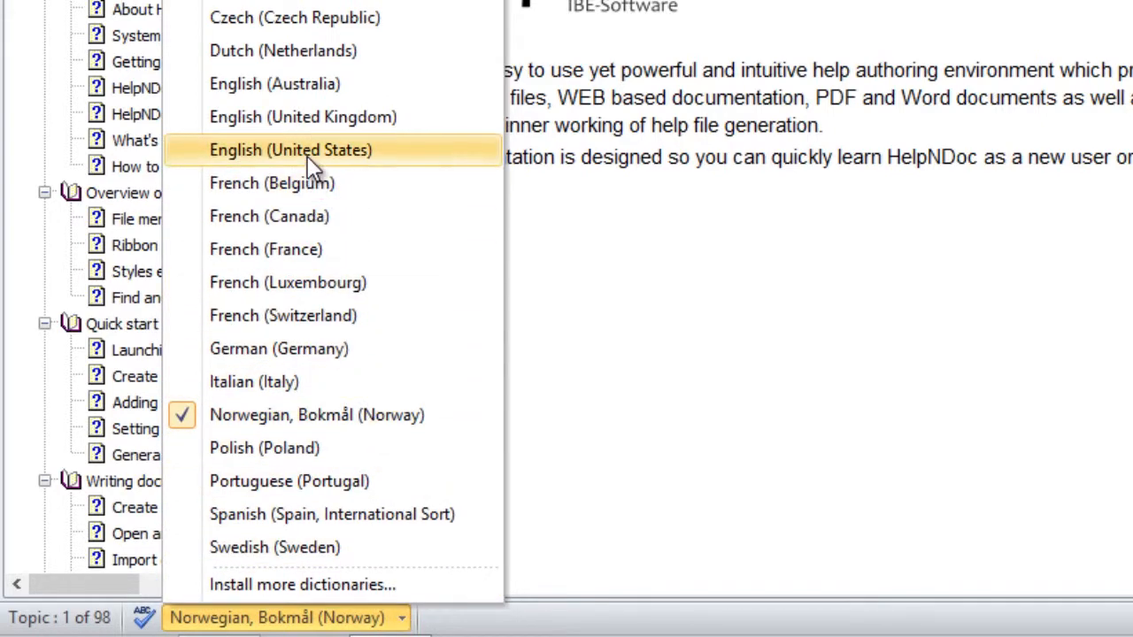
{"action": "left_click", "coordinate": [290, 149]}
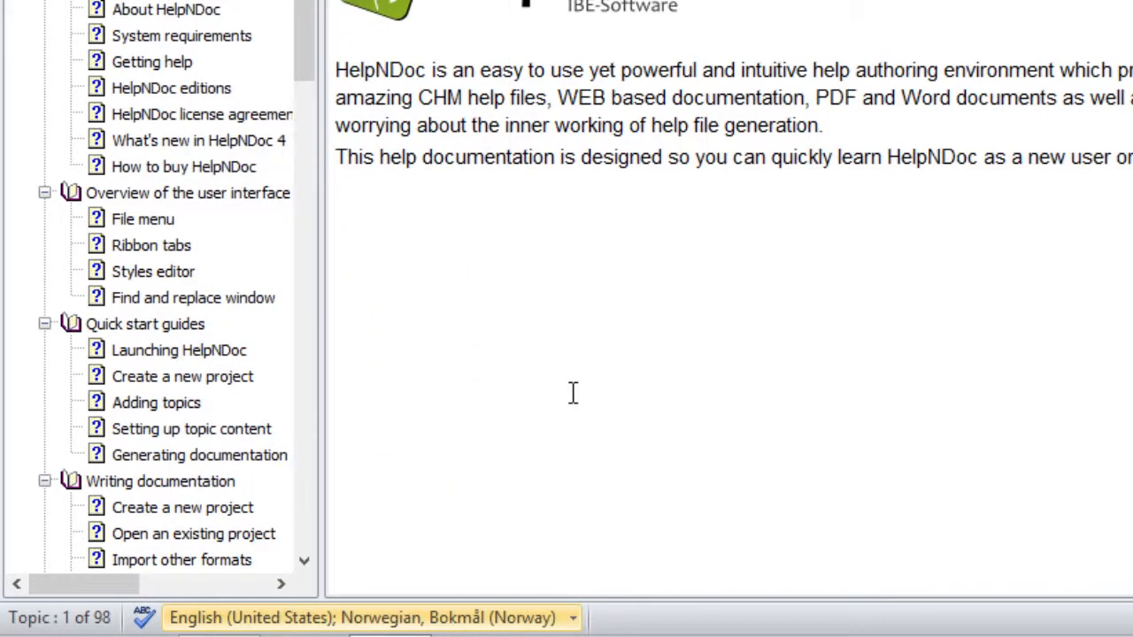